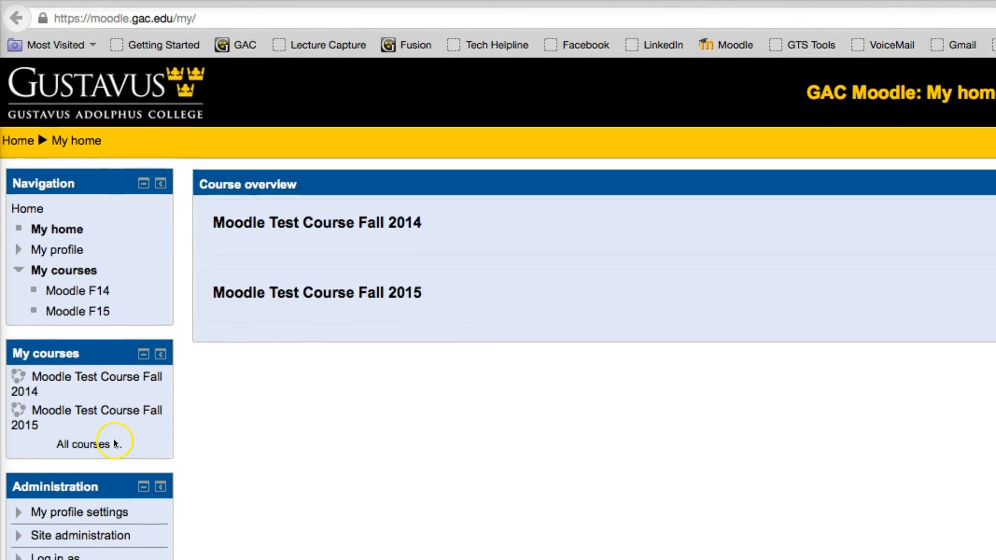
pyautogui.moveTo(229, 280)
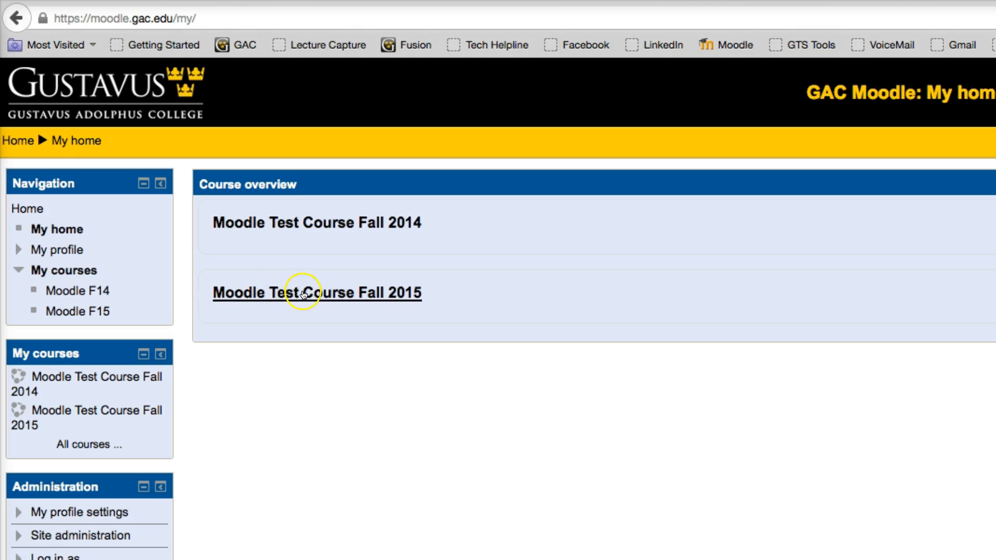
# Open 'Moodle Test Course Fall 2015' from the Course overview on My home
pyautogui.click(316, 293)
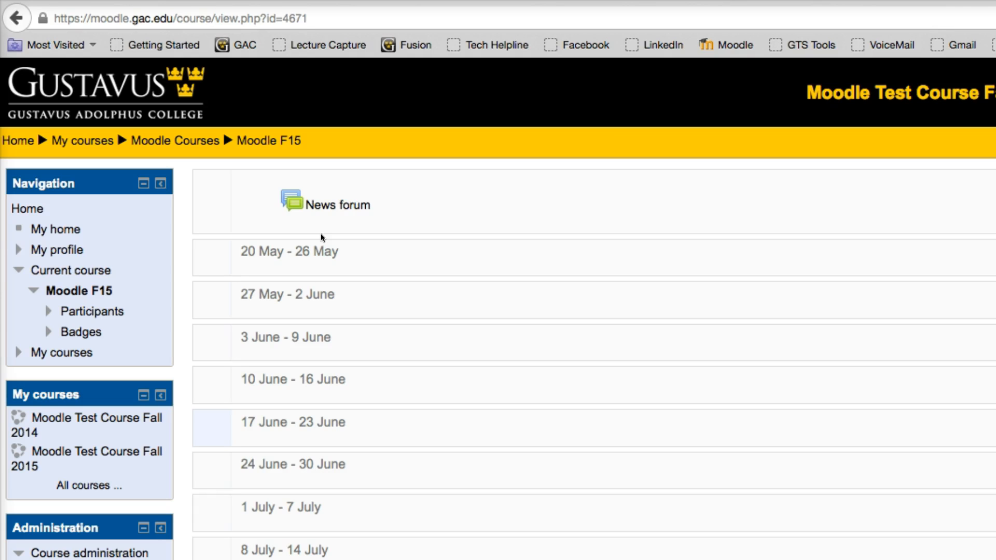
pyautogui.scroll(-3)
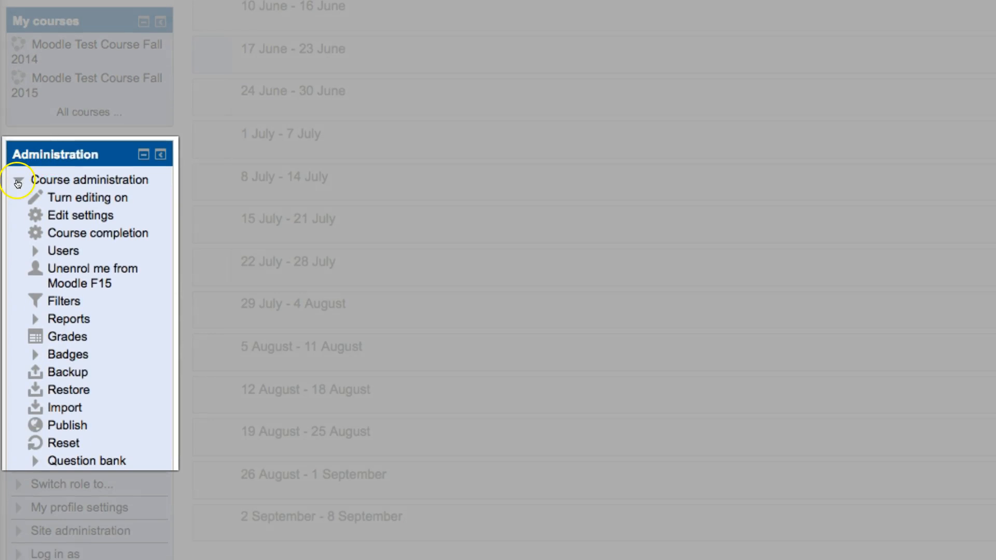
pyautogui.click(18, 180)
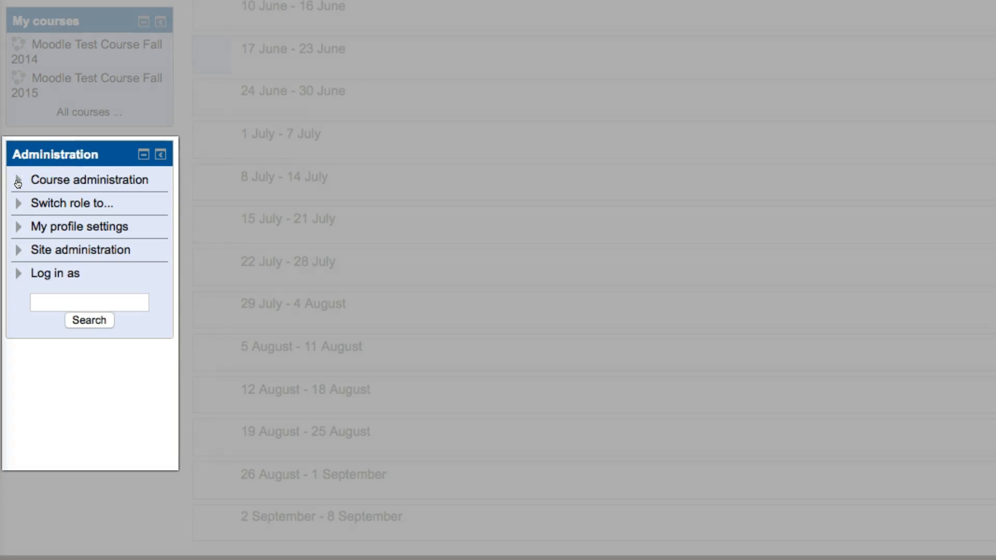
pyautogui.click(89, 180)
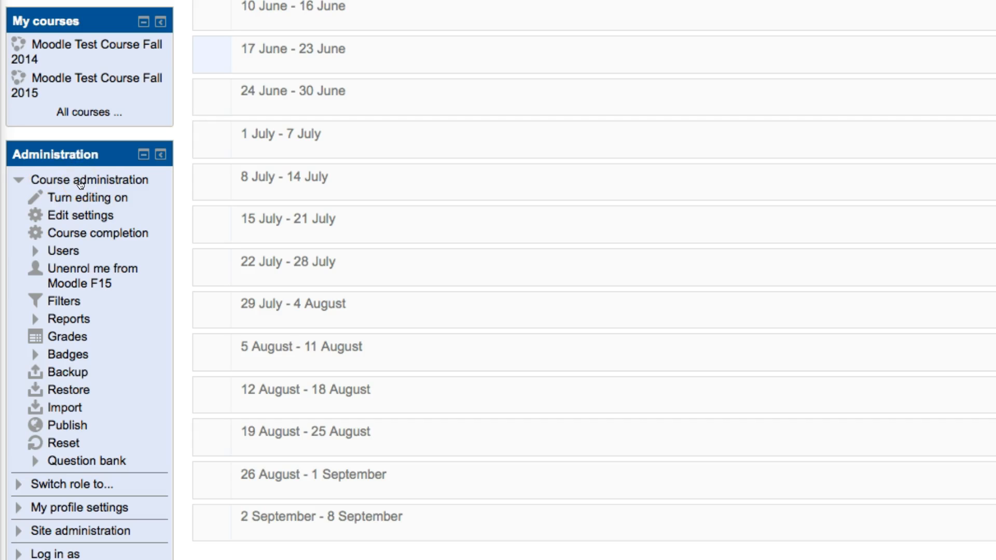
pyautogui.click(80, 214)
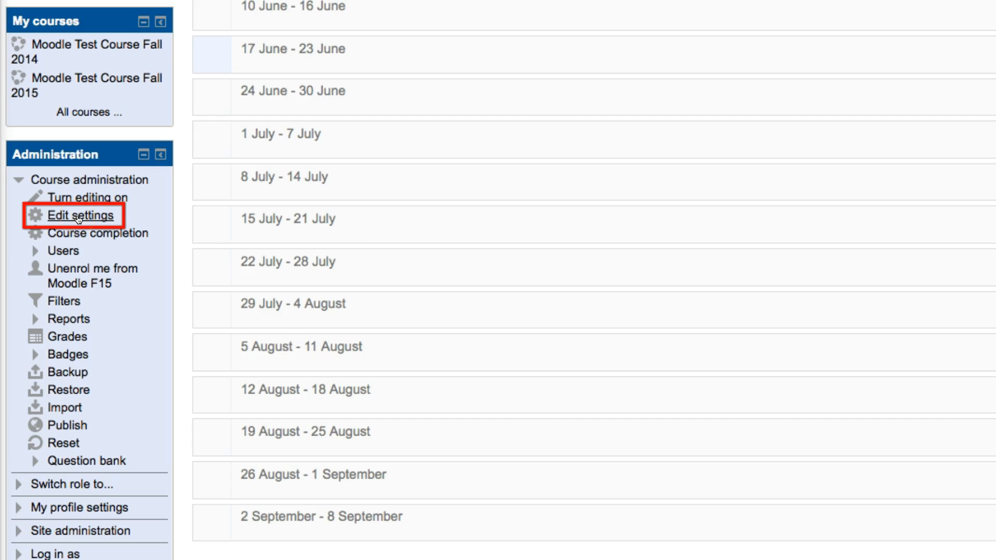
# In the course settings, change the course format to Topics format with 5 sections
pyautogui.click(79, 215)
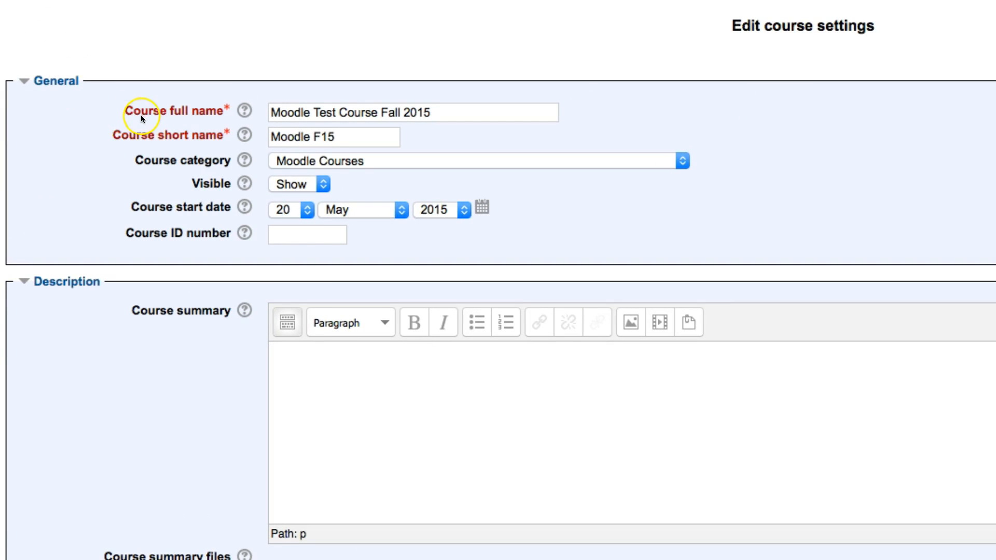
pyautogui.scroll(-3)
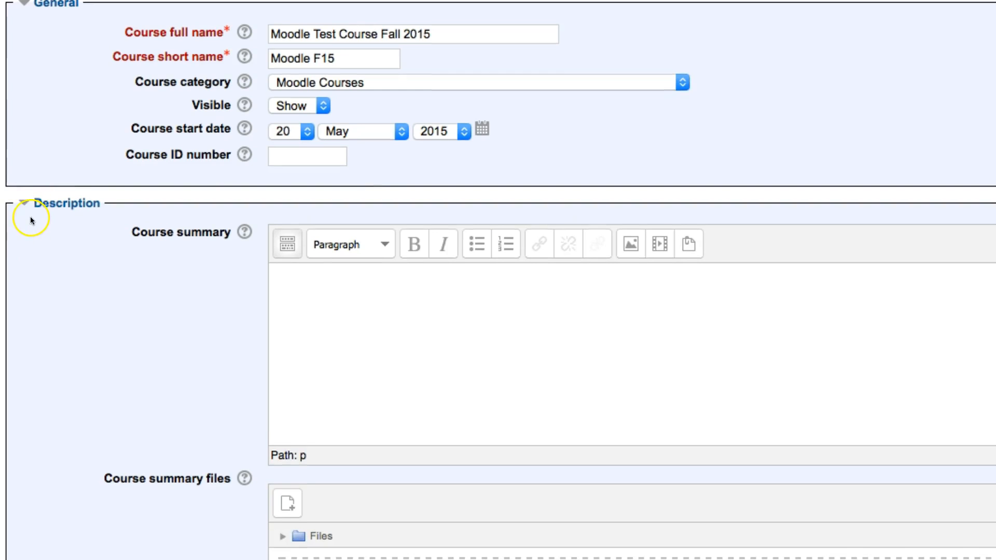
pyautogui.click(25, 203)
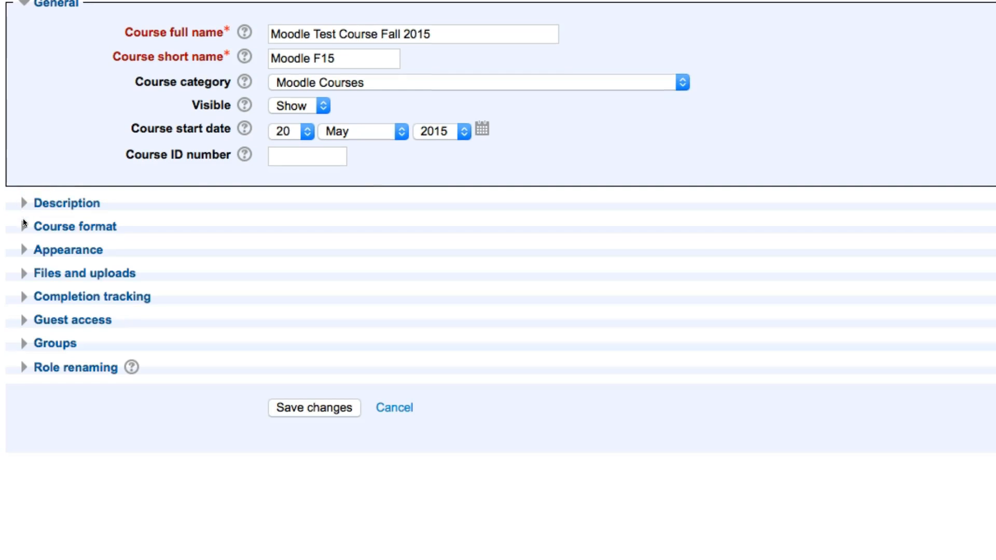
pyautogui.click(74, 226)
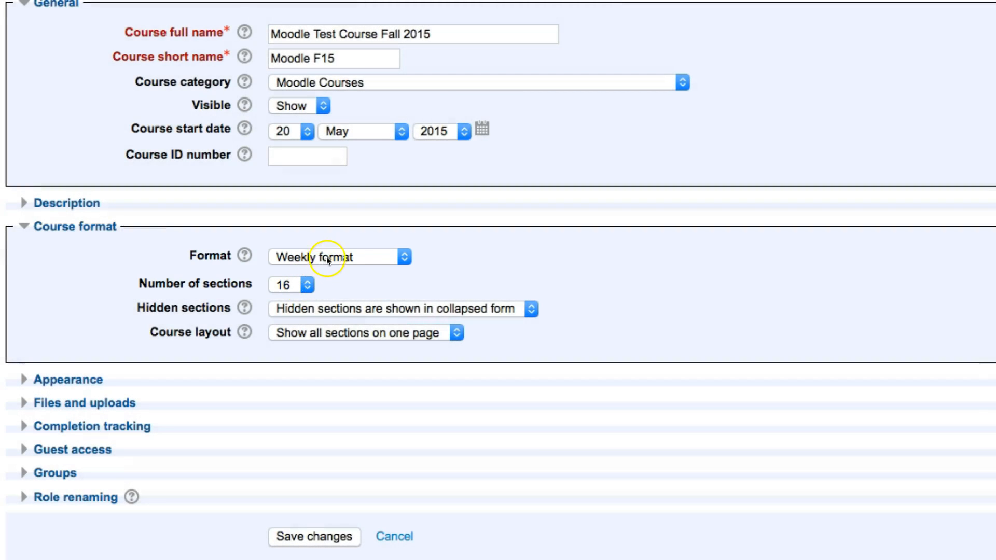
pyautogui.click(338, 257)
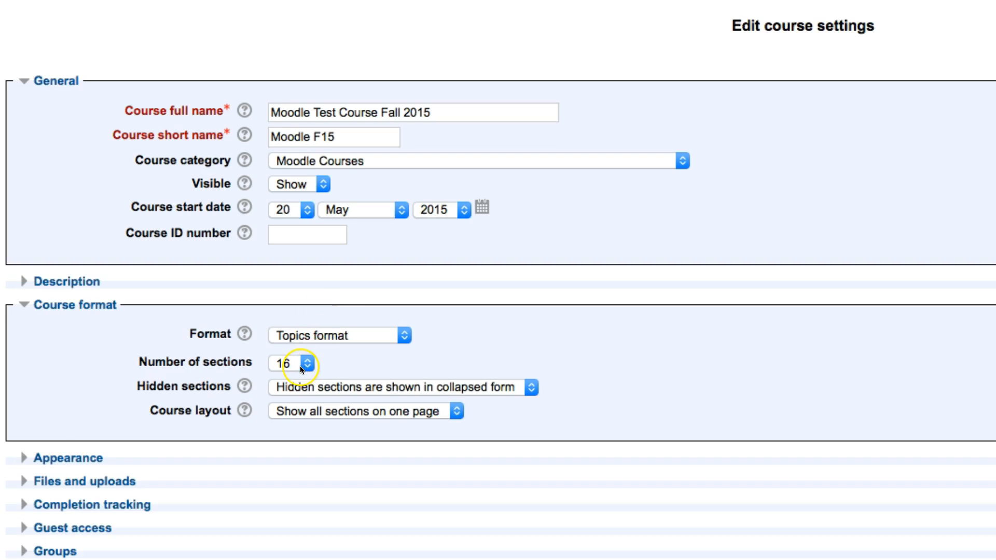
pyautogui.click(286, 363)
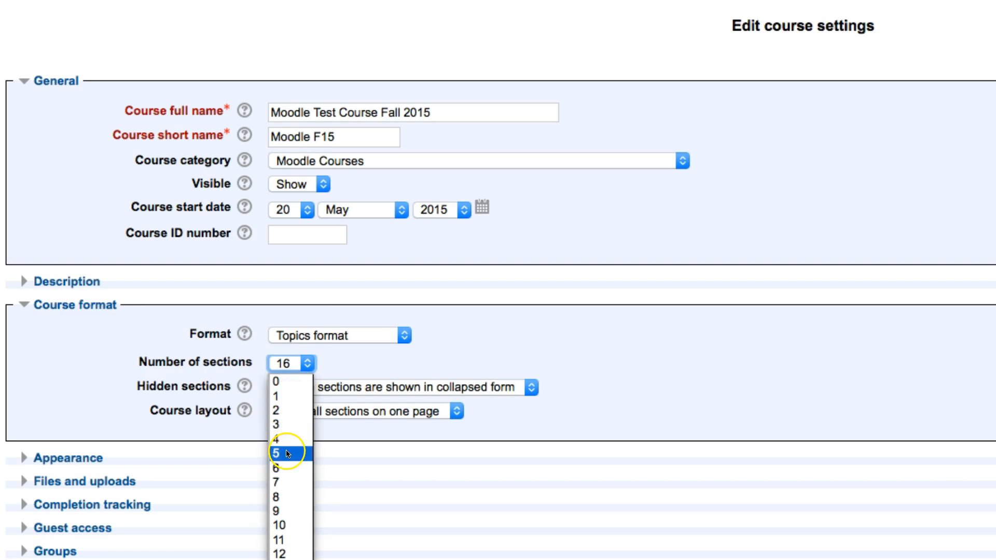
pyautogui.click(278, 453)
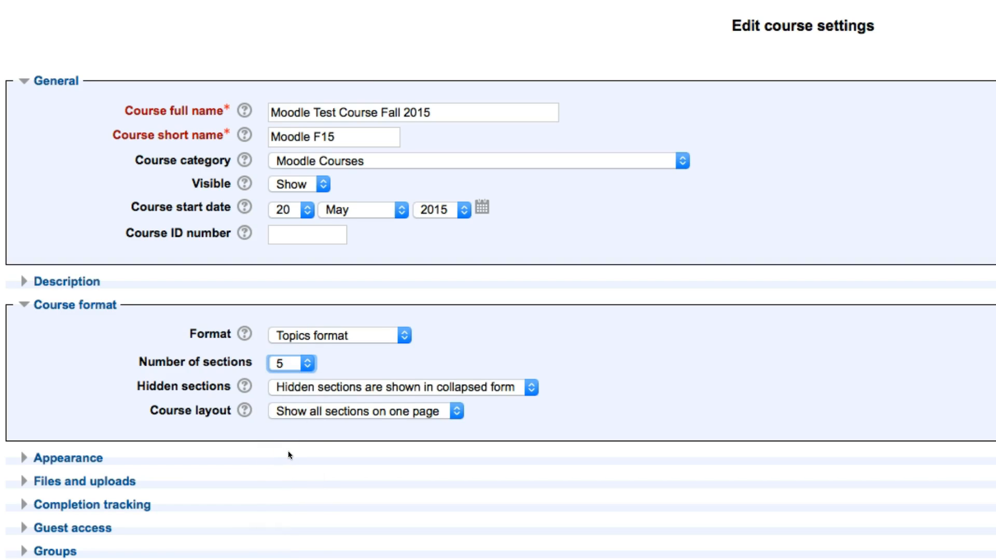
pyautogui.scroll(-3)
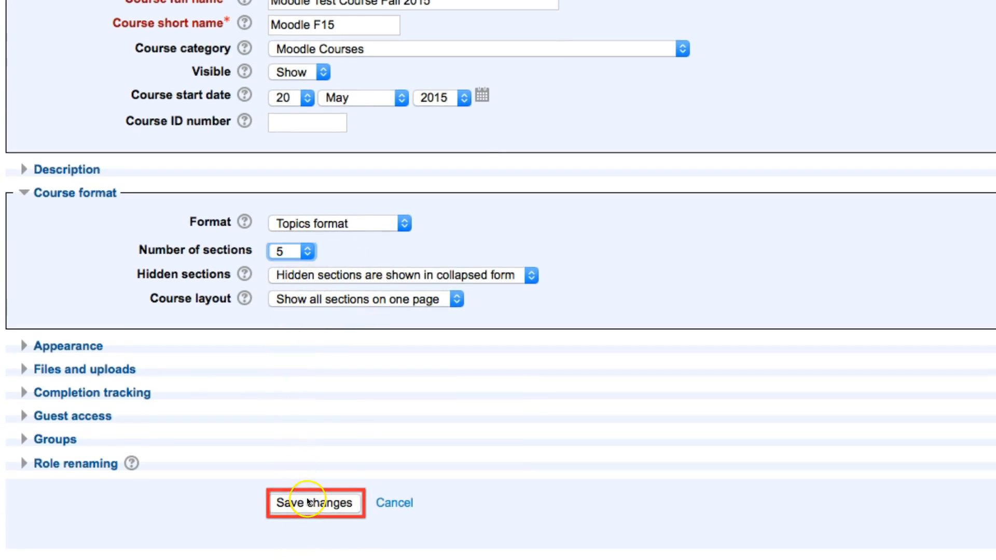
# Save the course settings so the page shows Topic 1 through Topic 5
pyautogui.click(315, 502)
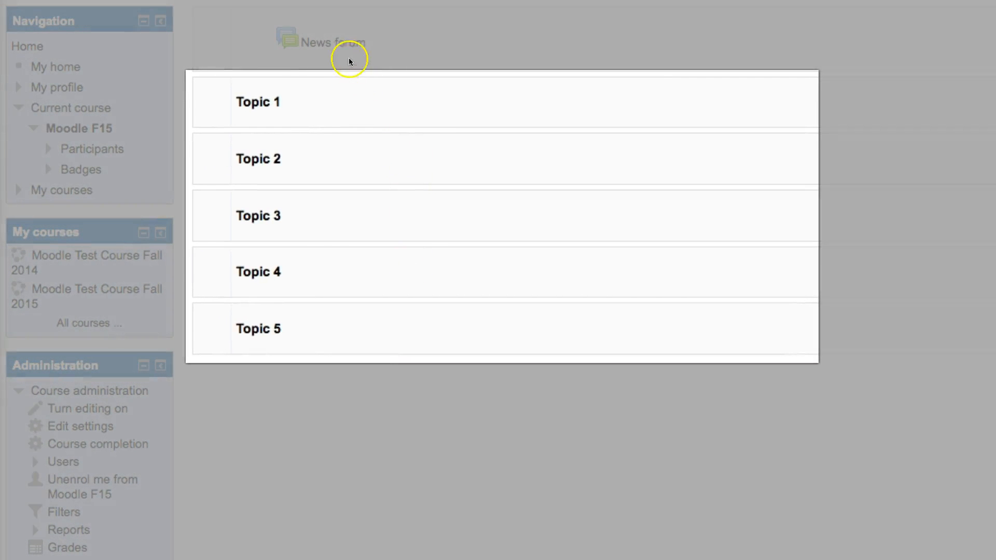
pyautogui.moveTo(317, 337)
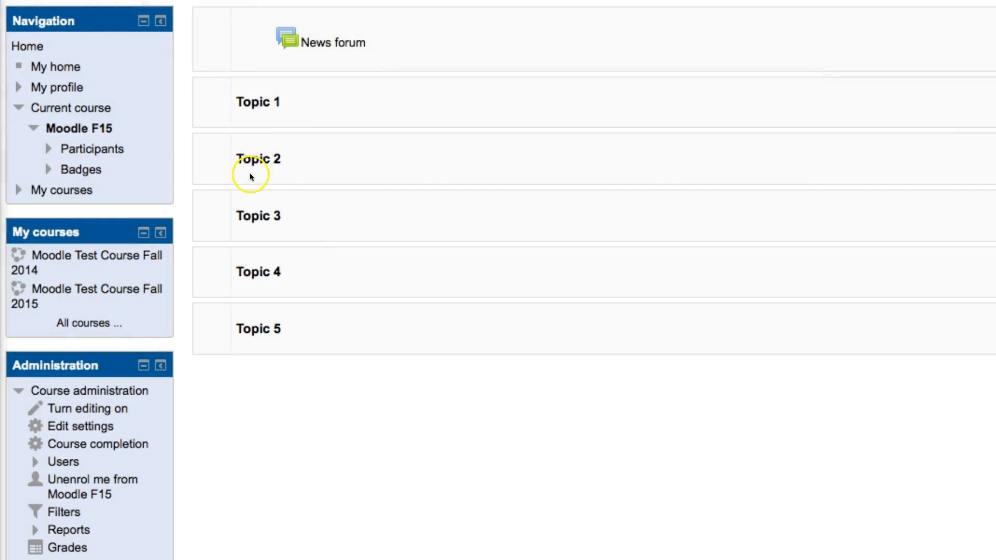
pyautogui.moveTo(235, 325)
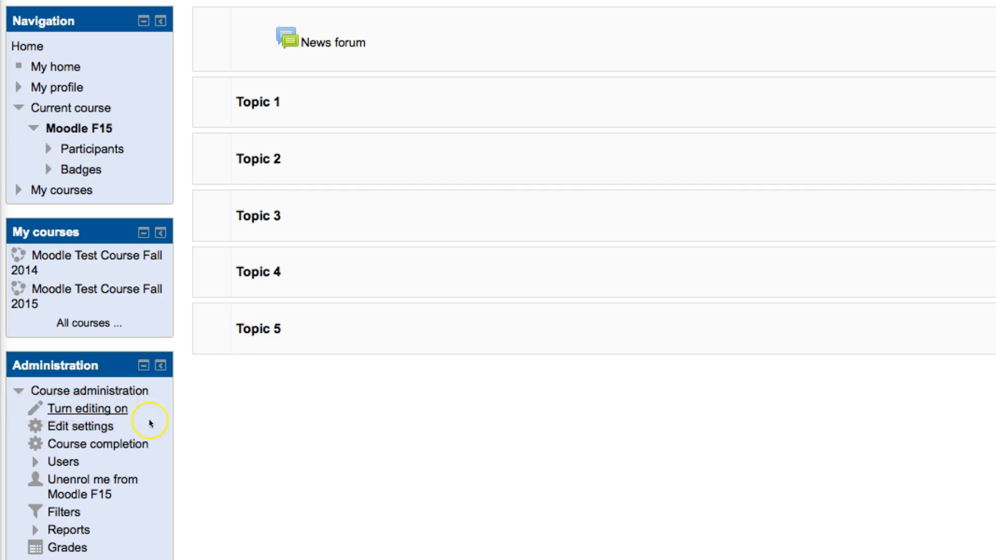
# Turn editing on and open the Topic 1 section's edit summary form
pyautogui.click(88, 408)
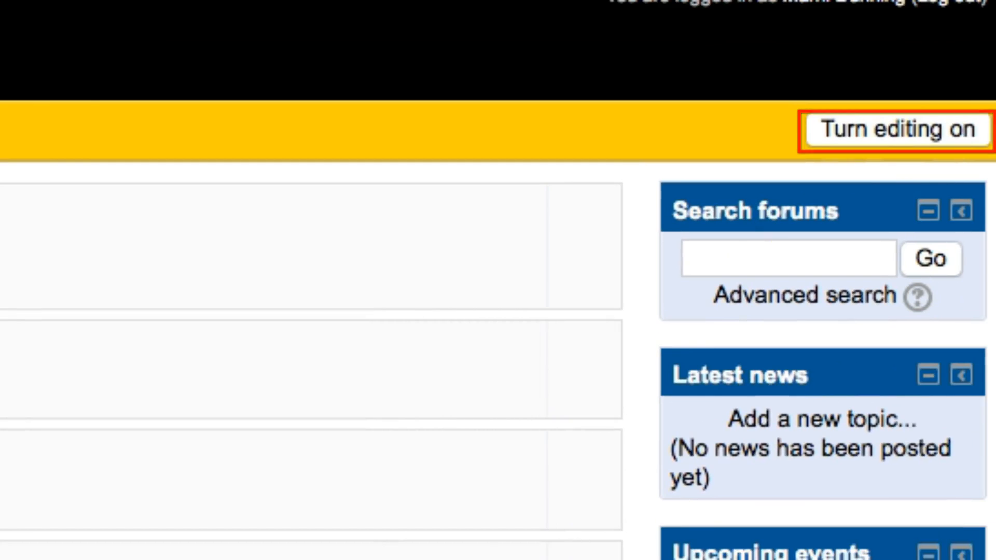
pyautogui.click(896, 130)
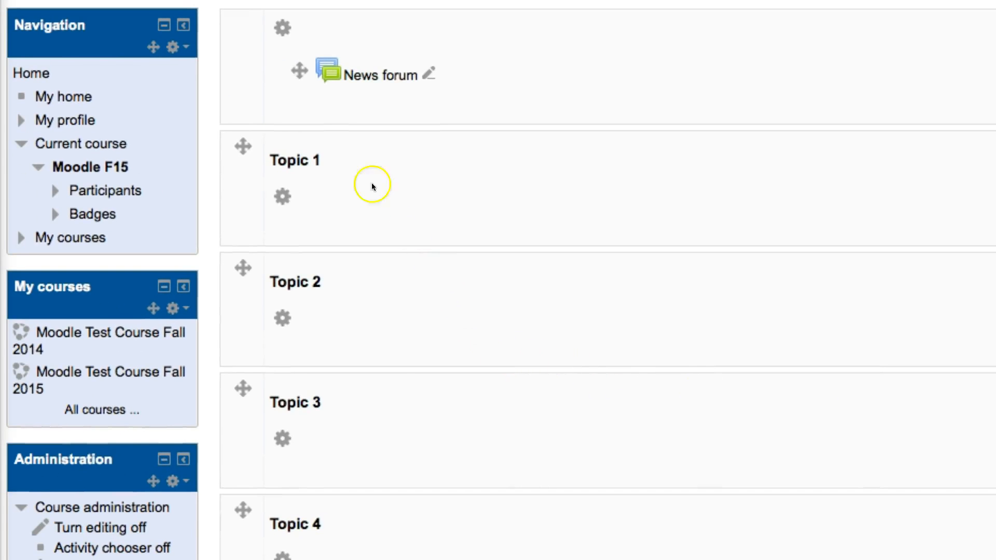
pyautogui.click(282, 196)
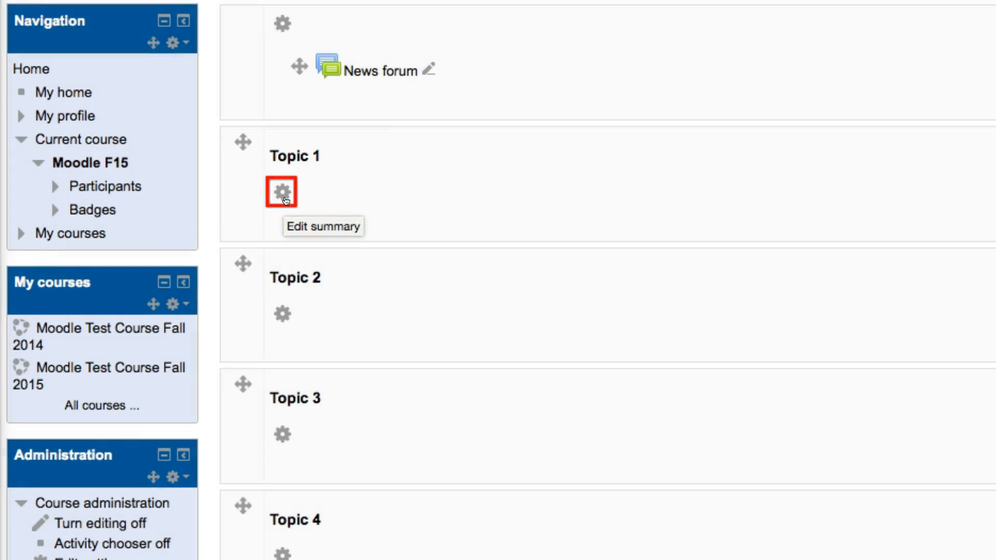
pyautogui.click(281, 192)
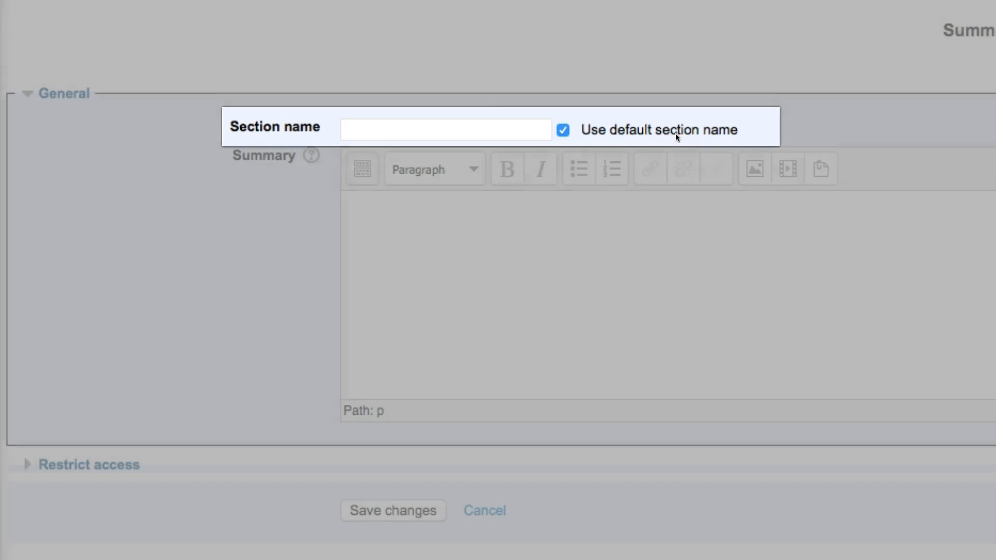
# Untick Use default section name and enter the custom name 'Dogs'
pyautogui.click(561, 130)
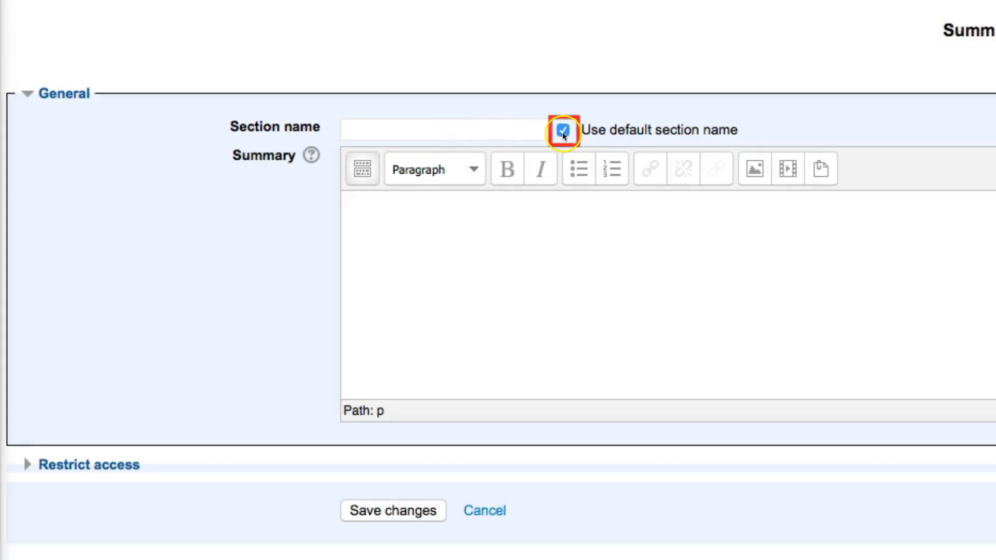
pyautogui.click(563, 131)
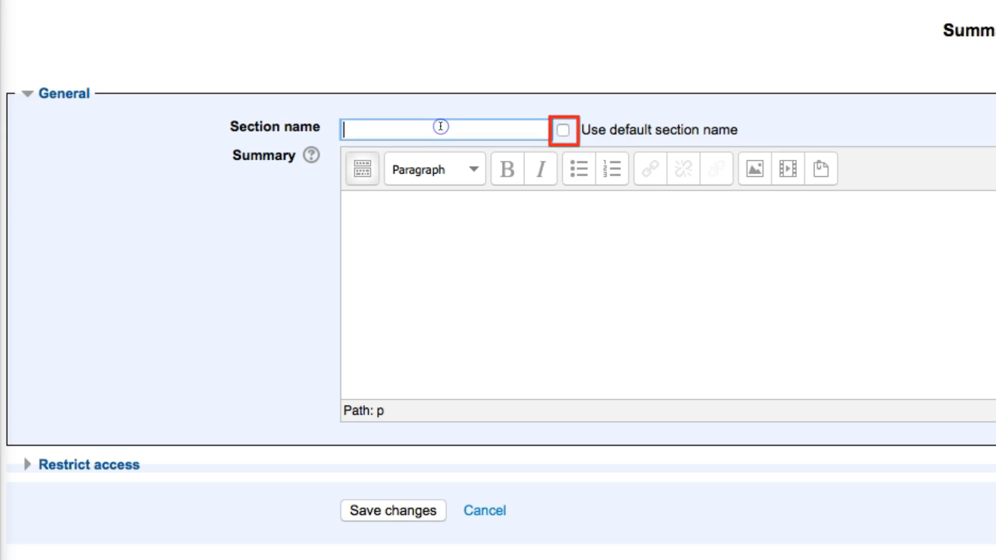
pyautogui.write('Dog')
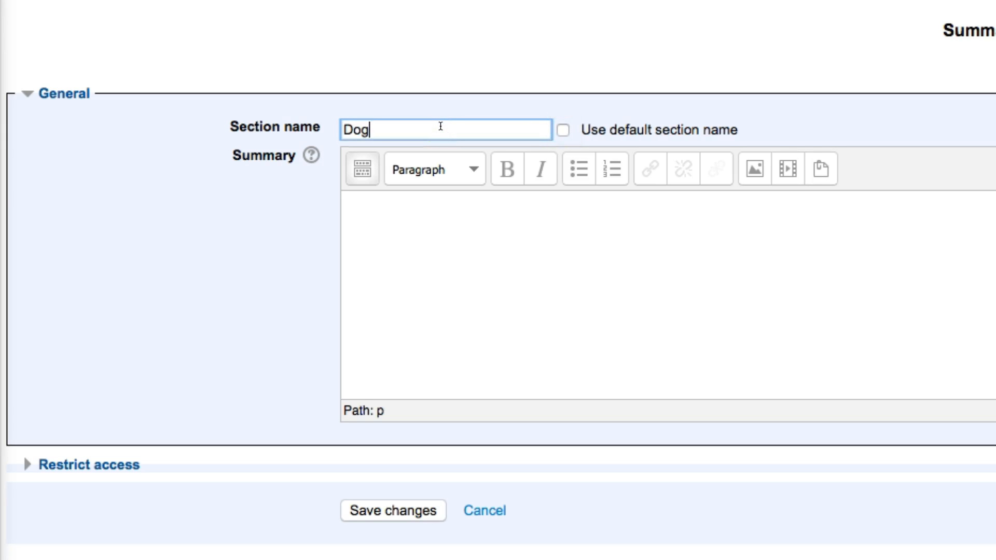
pyautogui.write('s')
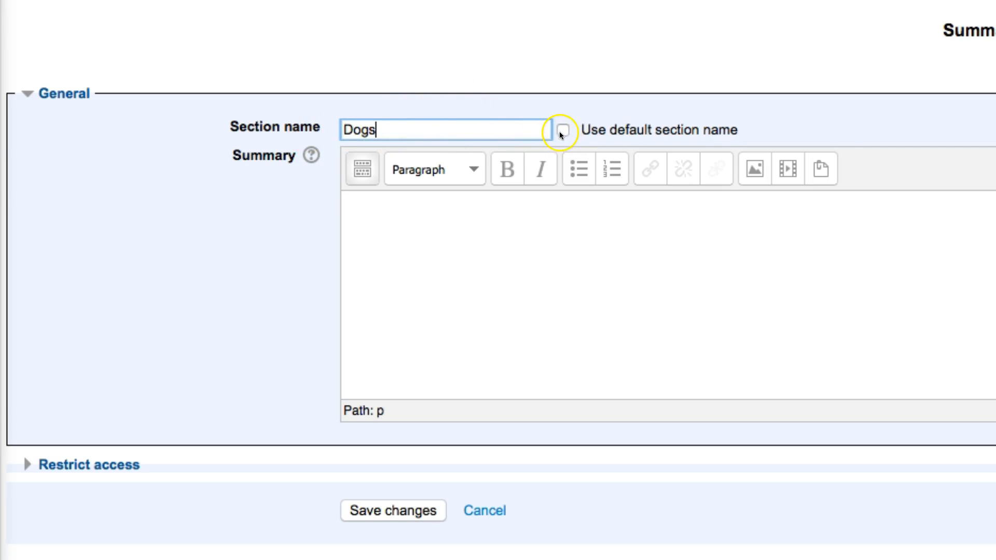
pyautogui.moveTo(683, 151)
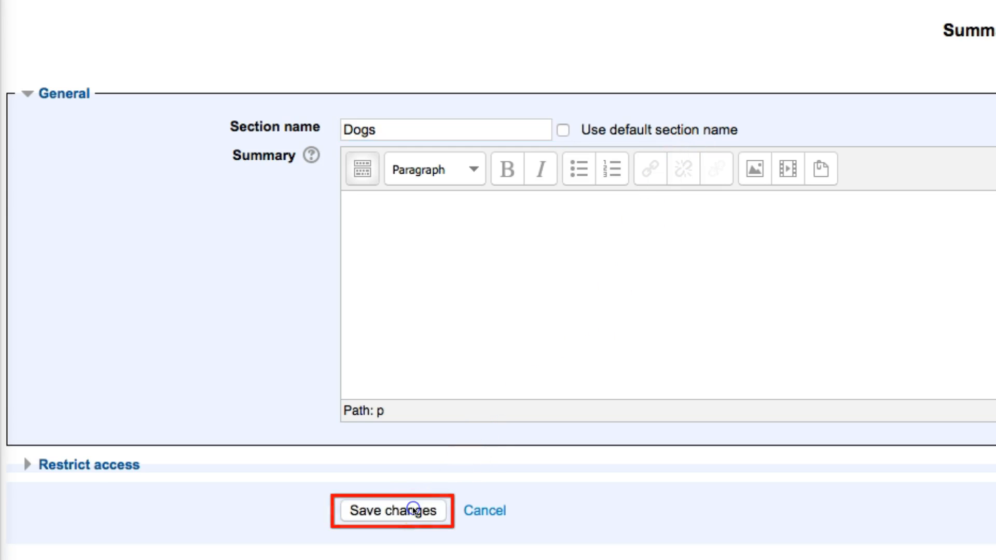
# Save the Dogs name, reopen its settings, and re-tick Use default section name
pyautogui.click(392, 511)
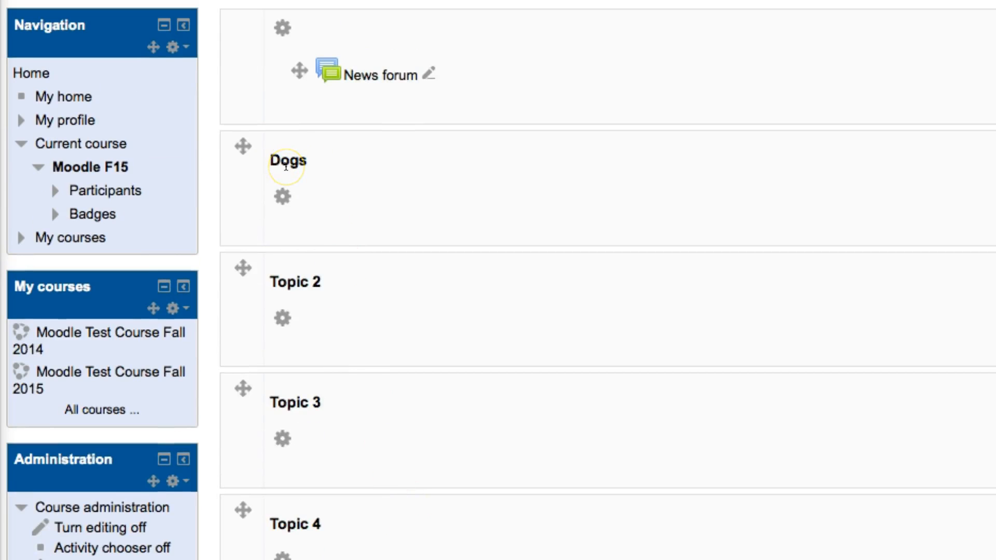
pyautogui.moveTo(282, 191)
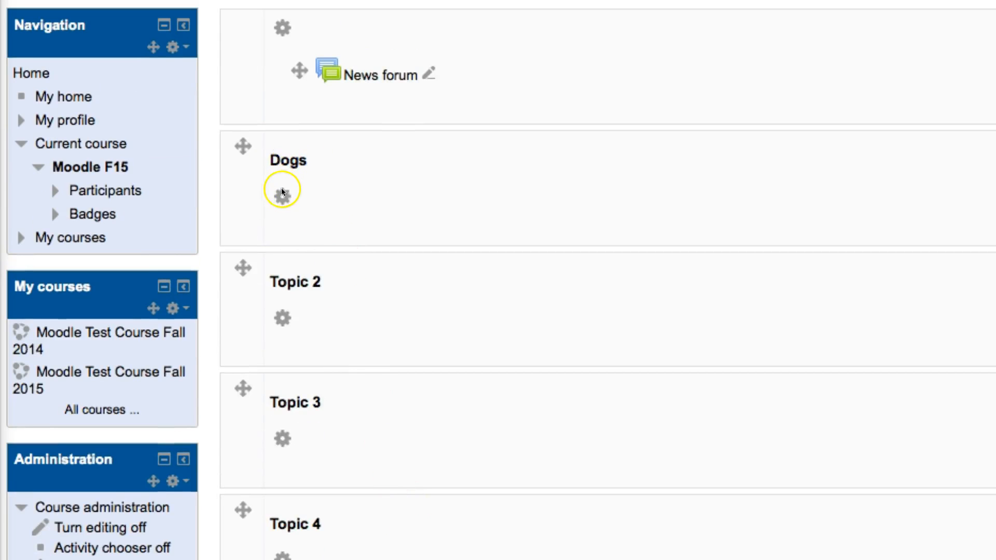
pyautogui.click(282, 196)
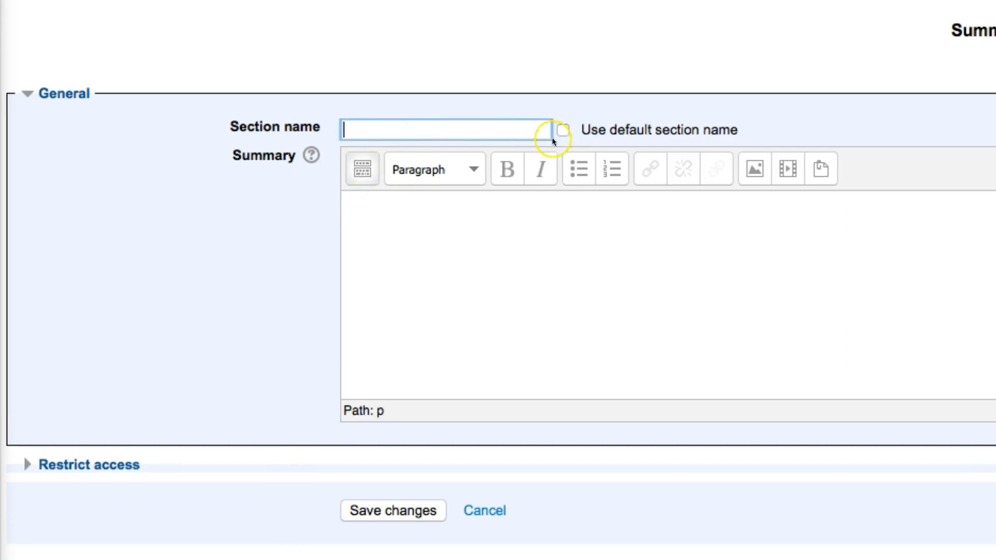
pyautogui.click(561, 131)
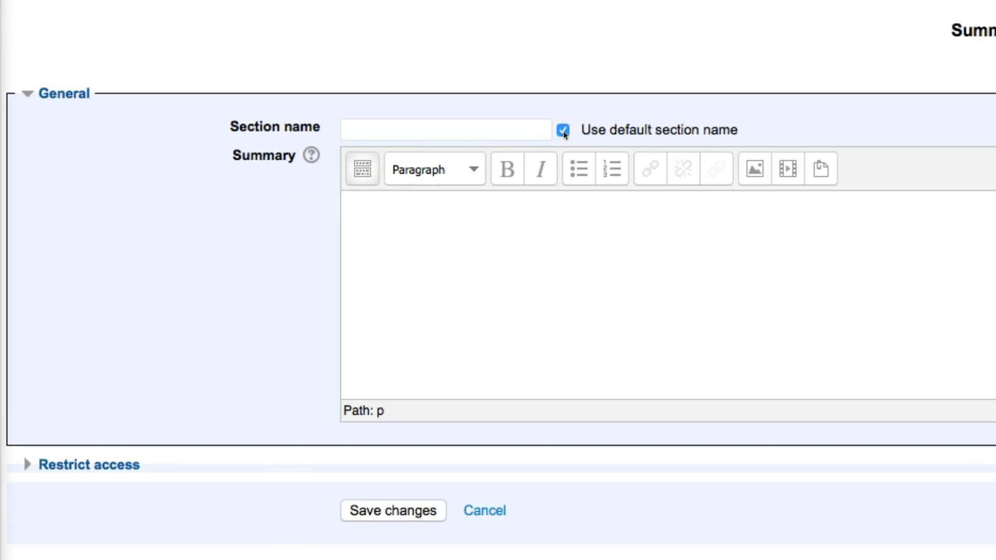